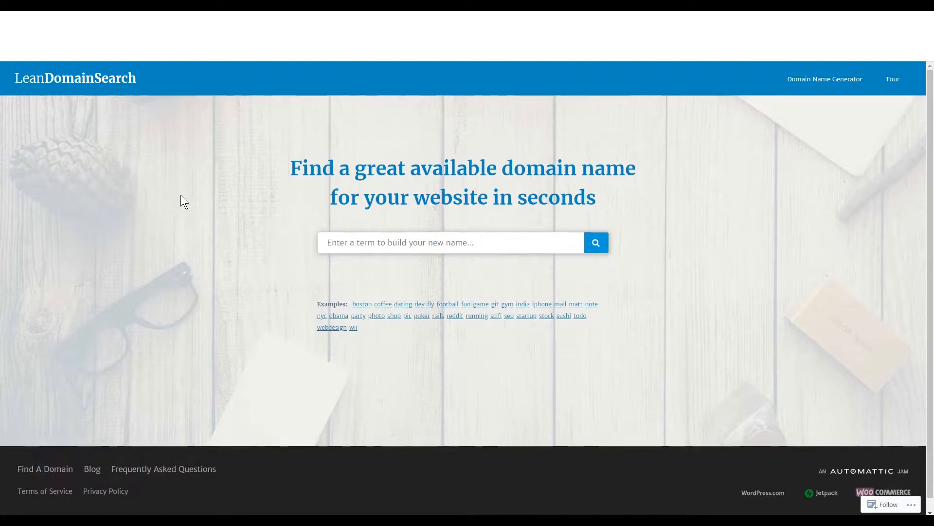
mouse_move(318, 241)
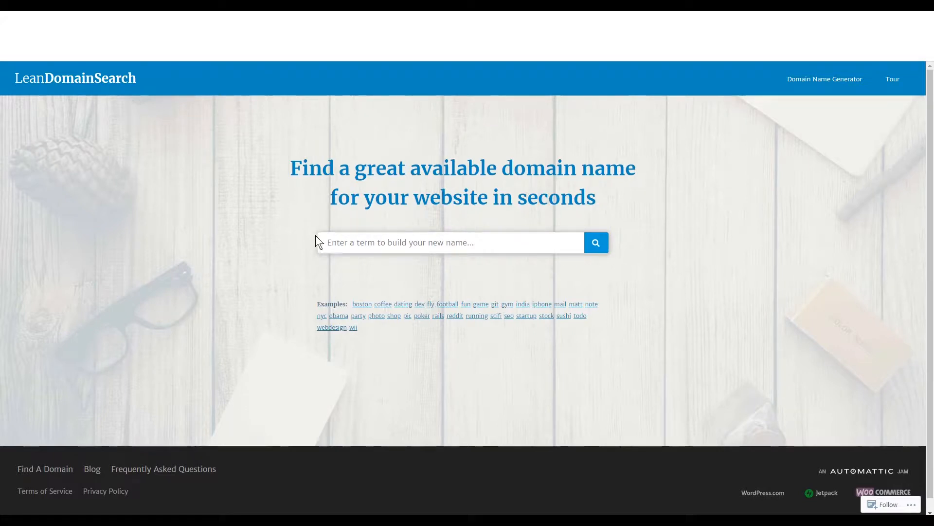
- Enter 'timmys' as the search term in the Lean Domain Search box
text(timmys)
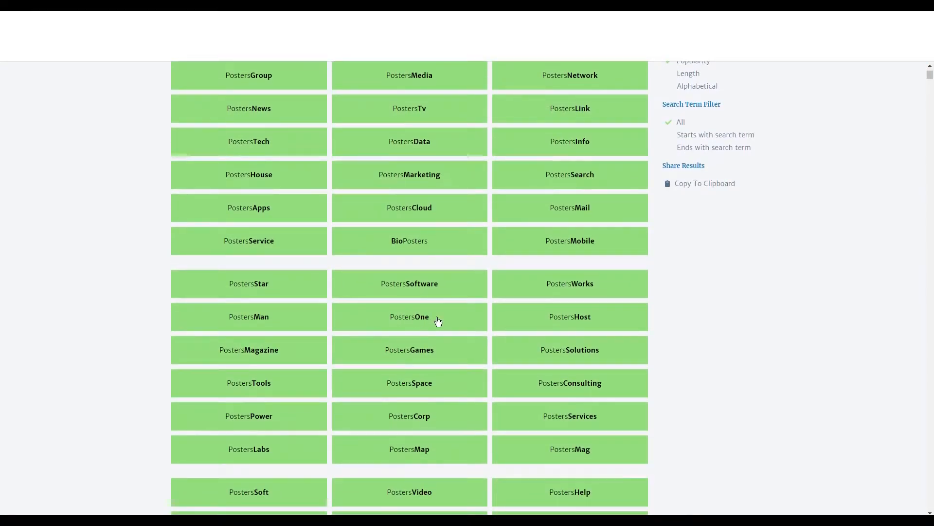
- Scroll the name suggestions and choose PostersOne
scroll(down, 3)
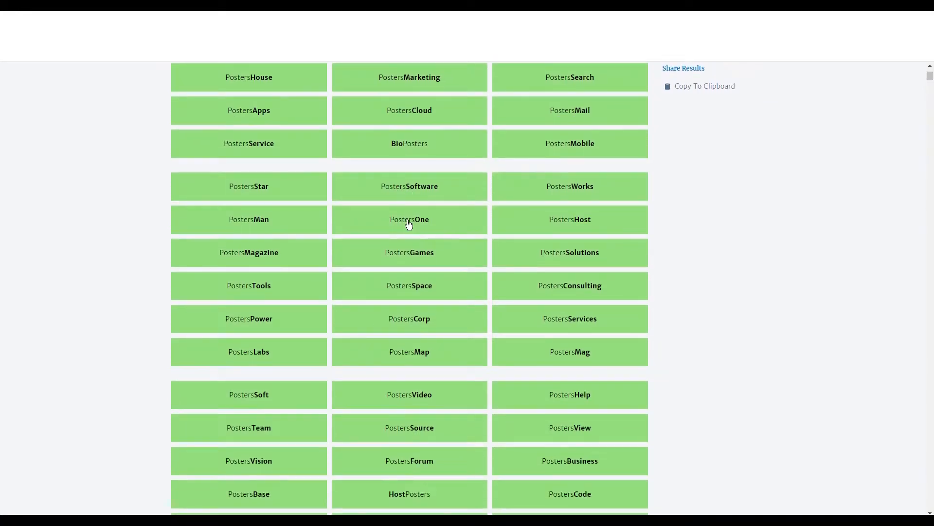
click(410, 219)
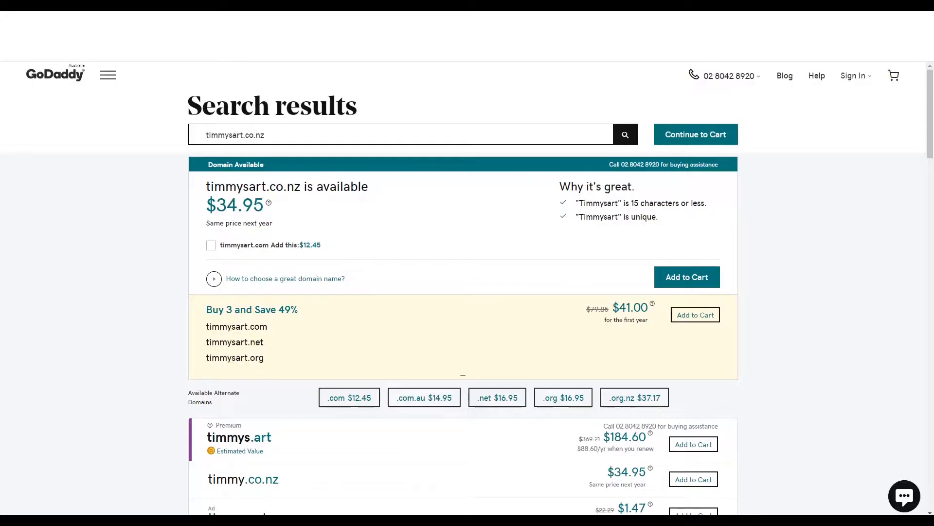
- Search GoDaddy for PostersOne.com to check its availability
text(PostersOne.com)
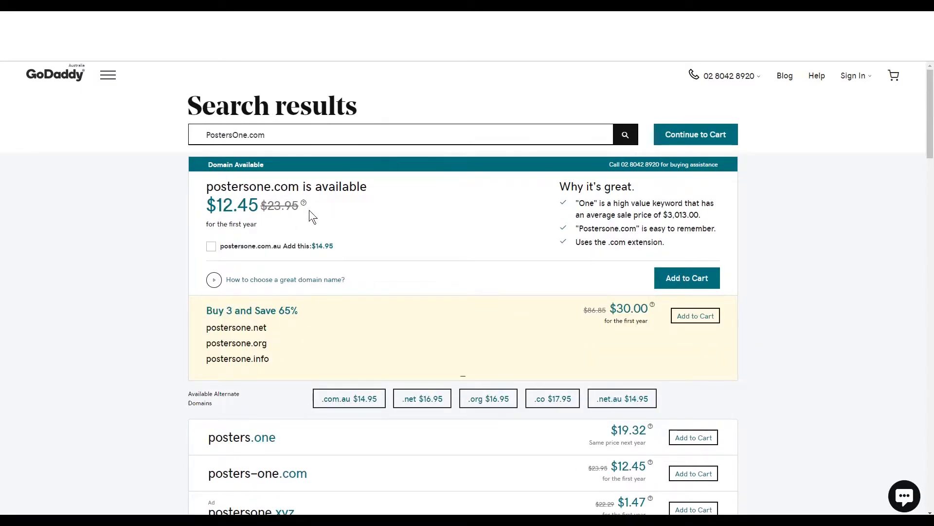
mouse_move(175, 150)
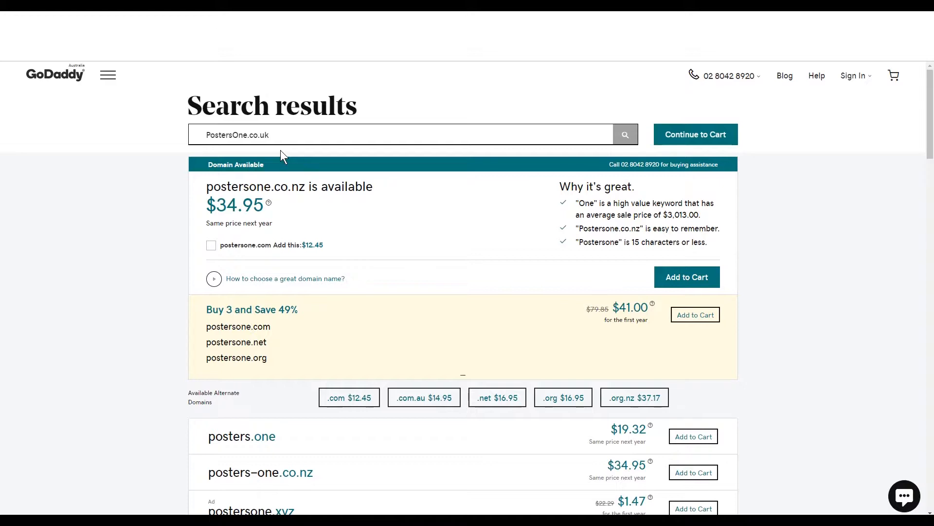
- Run the GoDaddy availability search for PostersOne.co.uk
click(626, 134)
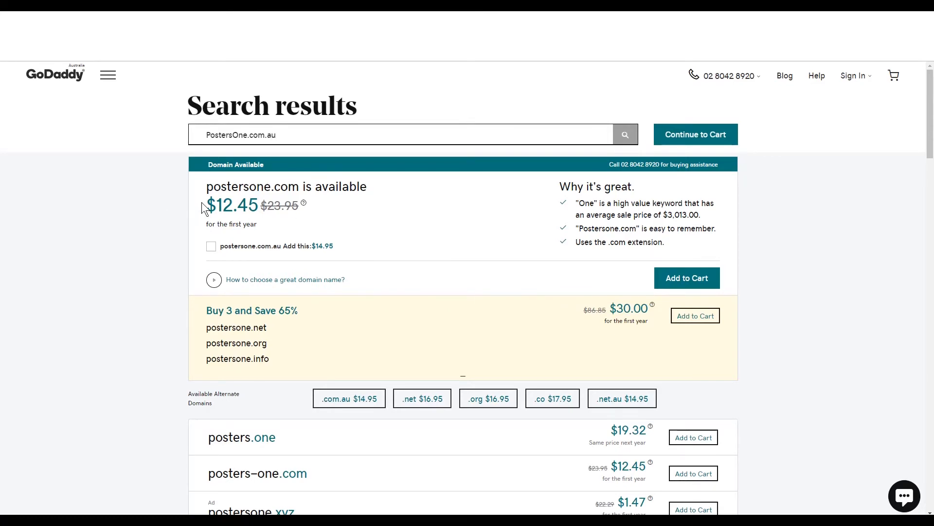
- Search GoDaddy for PostersOne.co.uk, shown available at $17.83
text(PostersOne.co.uk)
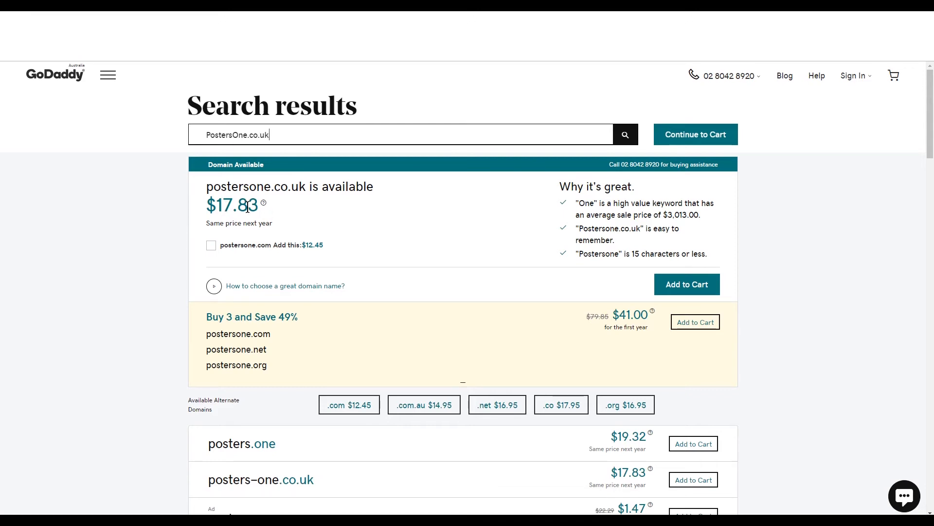